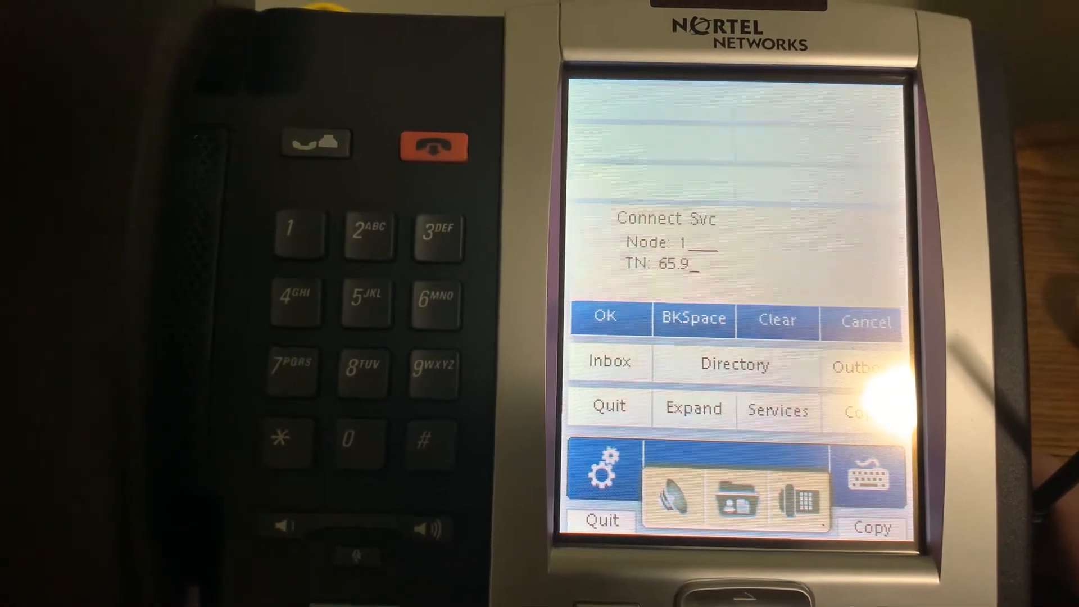
# - Confirm the Connect Svc node/TN entry so the phone registers and reaches Meridian Mail 7000-7839
pyautogui.click(605, 317)
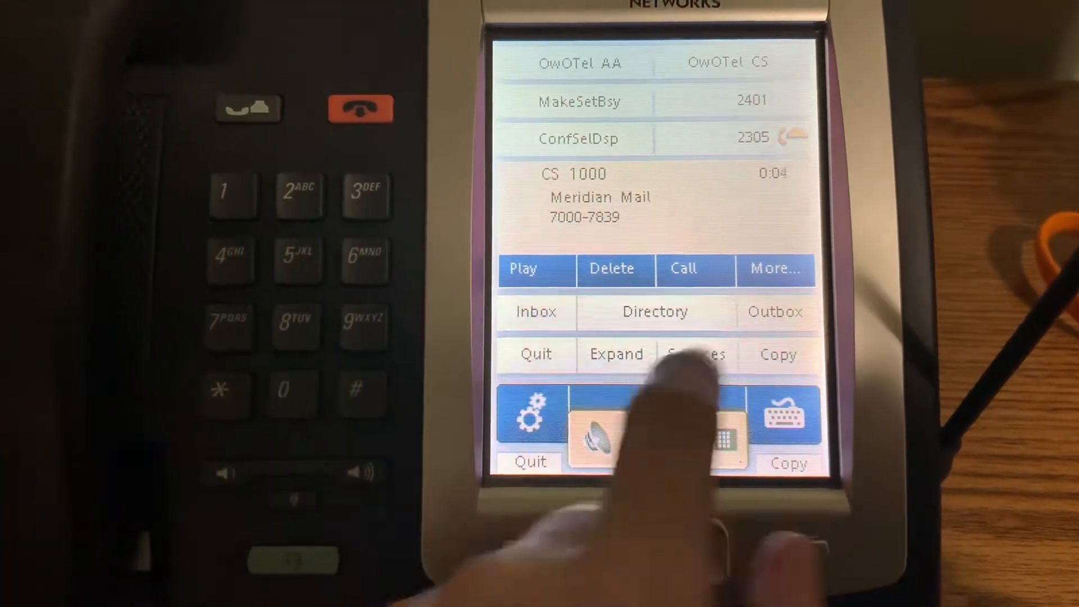
# - Leave the Meridian Mail voicemail session using More... and Goodbye
pyautogui.click(537, 269)
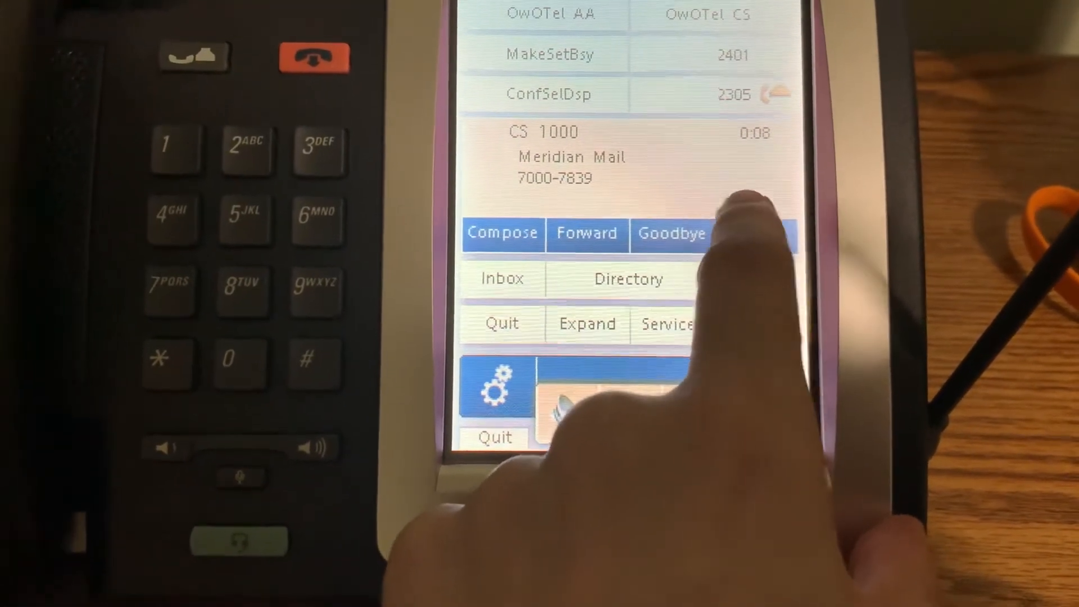
pyautogui.click(671, 233)
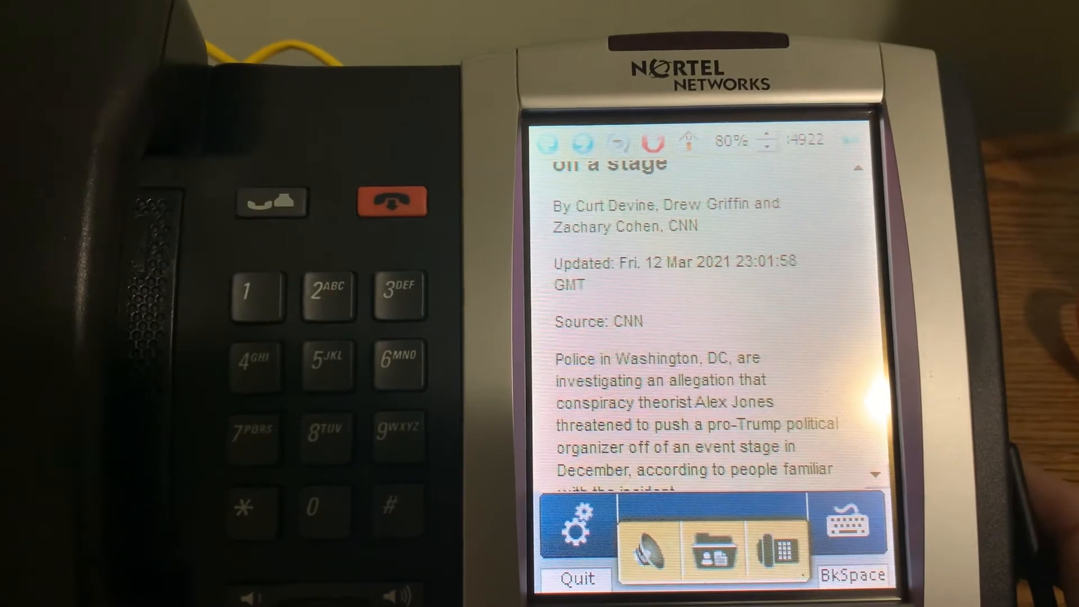
# - Scroll further down the CNN article, then open a phone settings page from the gear menu
pyautogui.scroll(-3)
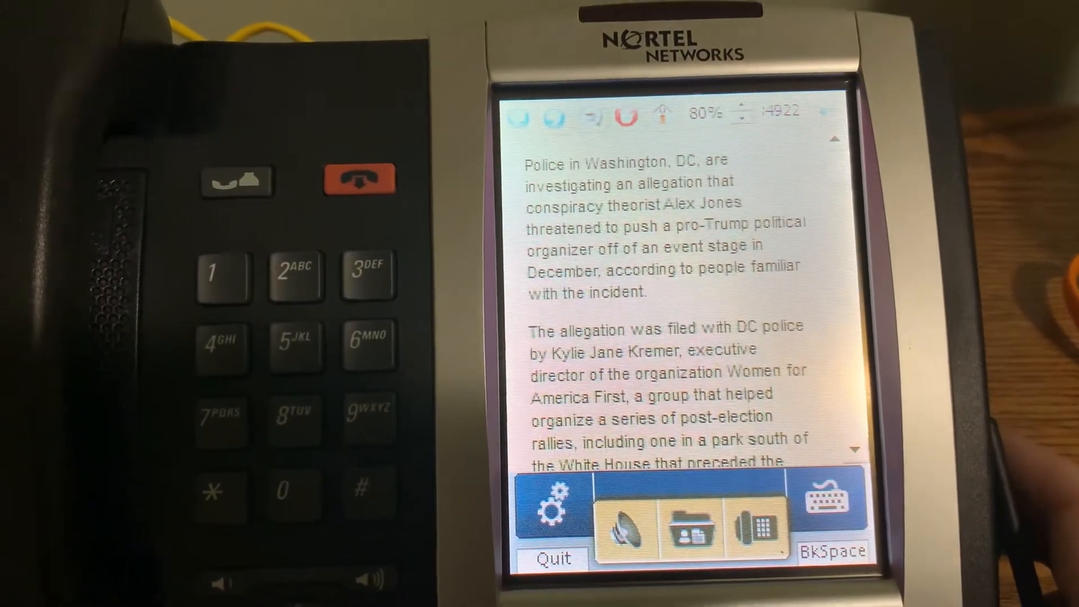
pyautogui.scroll(-3)
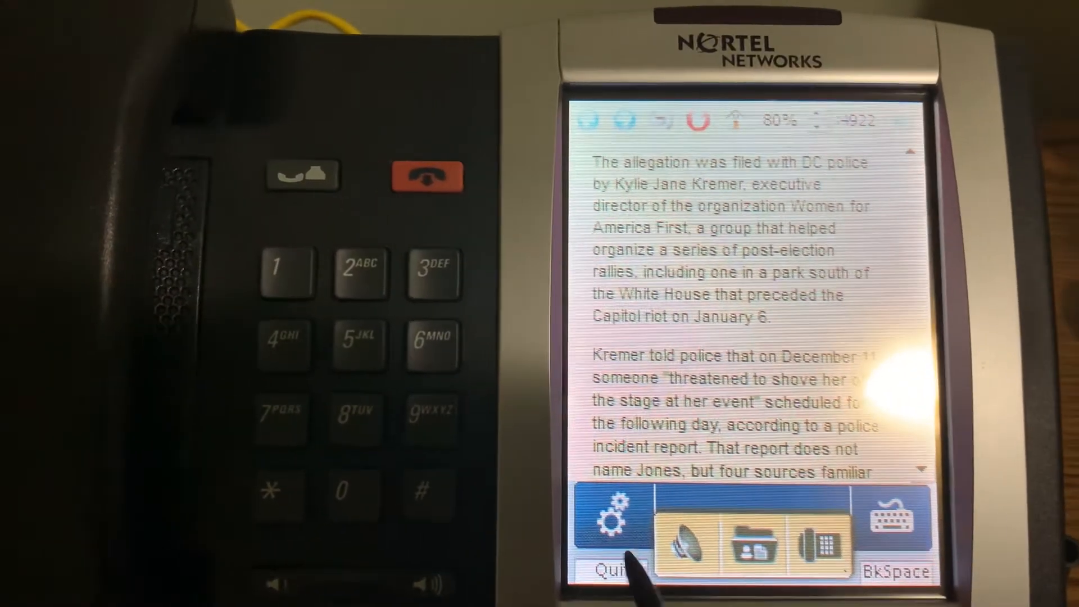
pyautogui.click(608, 515)
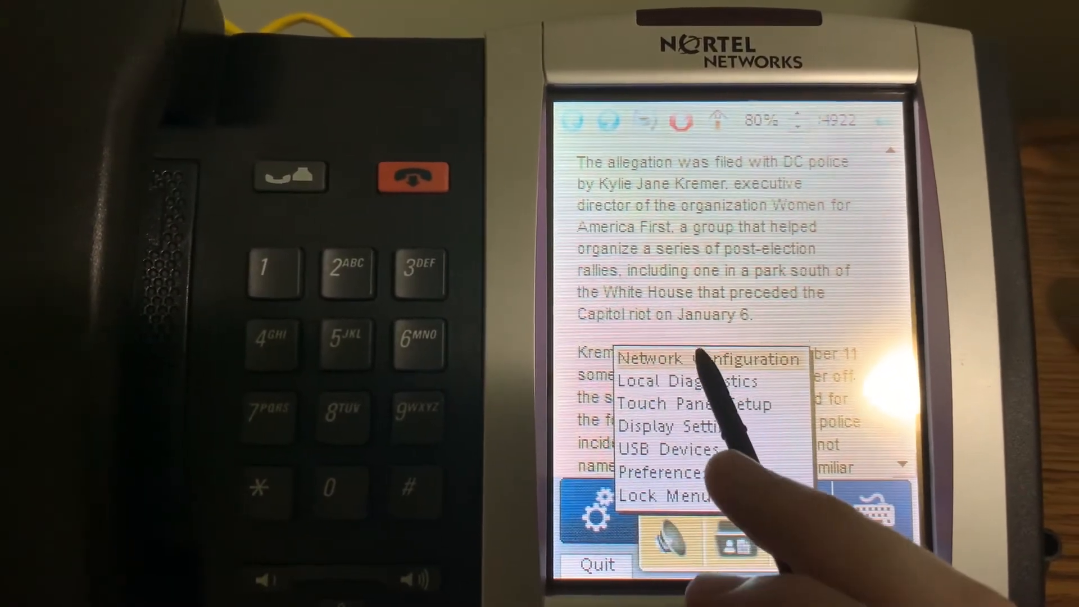
pyautogui.click(671, 427)
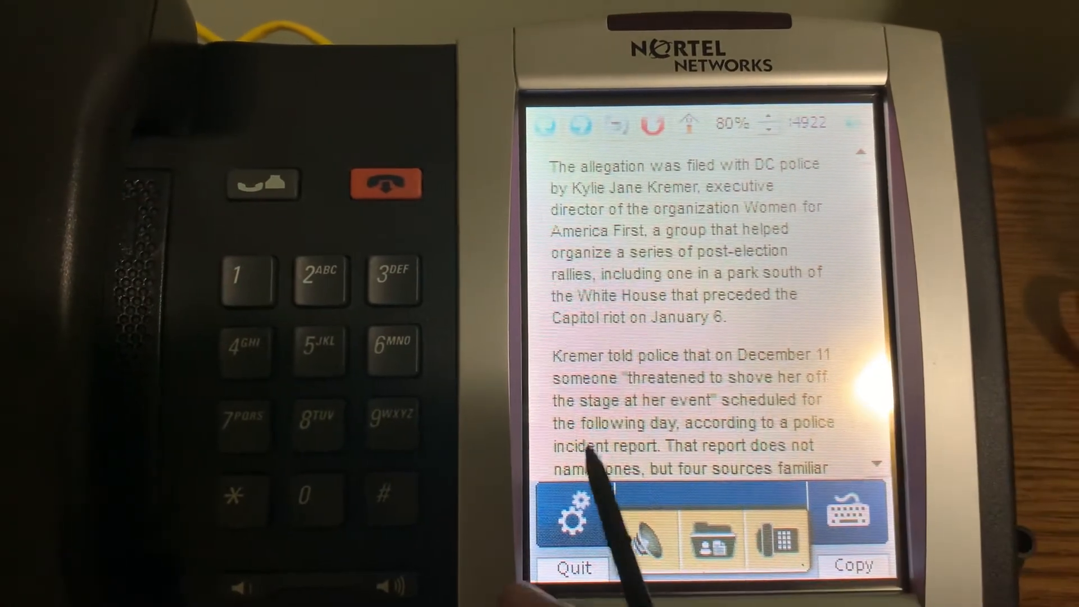
pyautogui.click(568, 513)
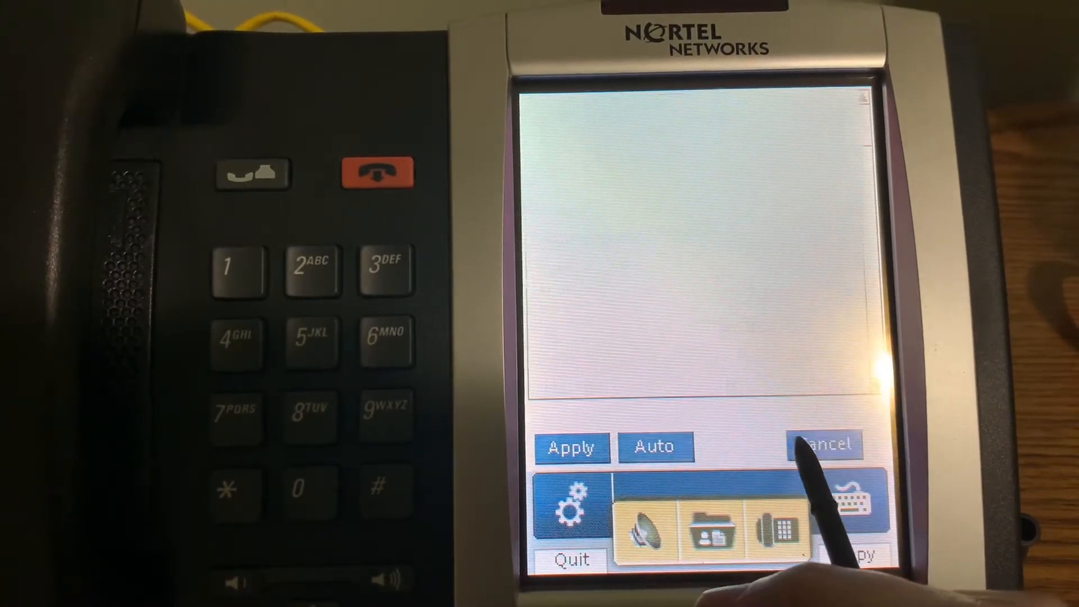
# - Ping the server at 10.3.0.72 from Network Diagnostic Tools, then exit the ping tool
pyautogui.click(570, 500)
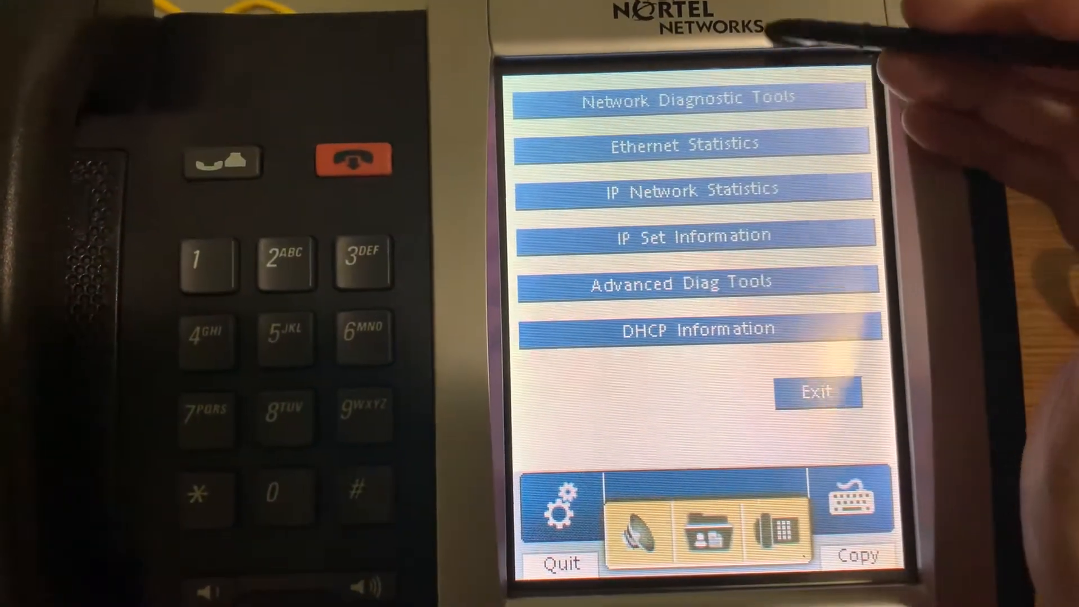
pyautogui.click(689, 97)
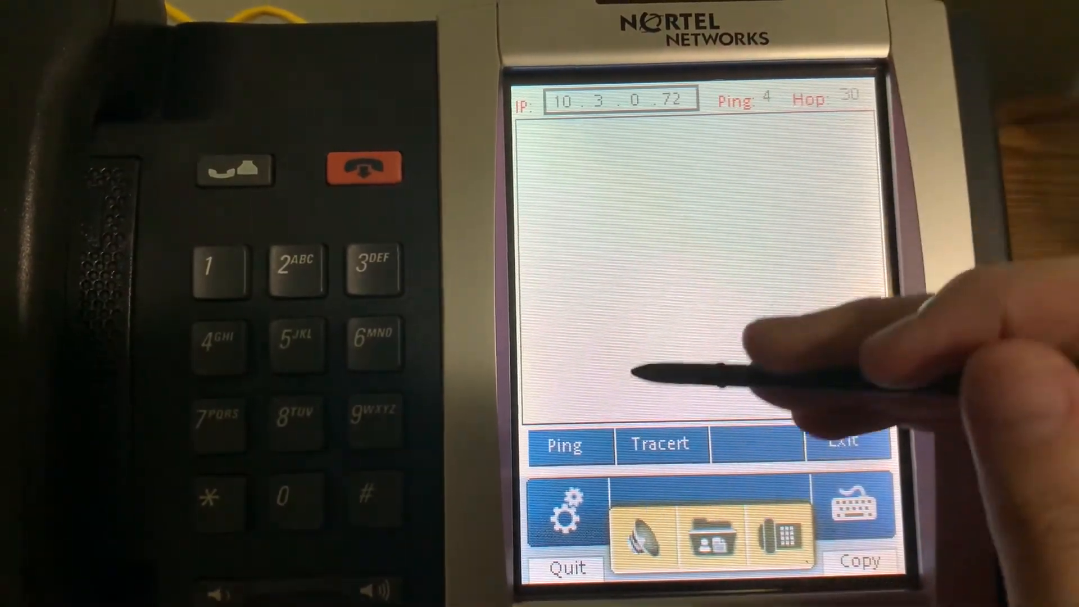
pyautogui.click(565, 445)
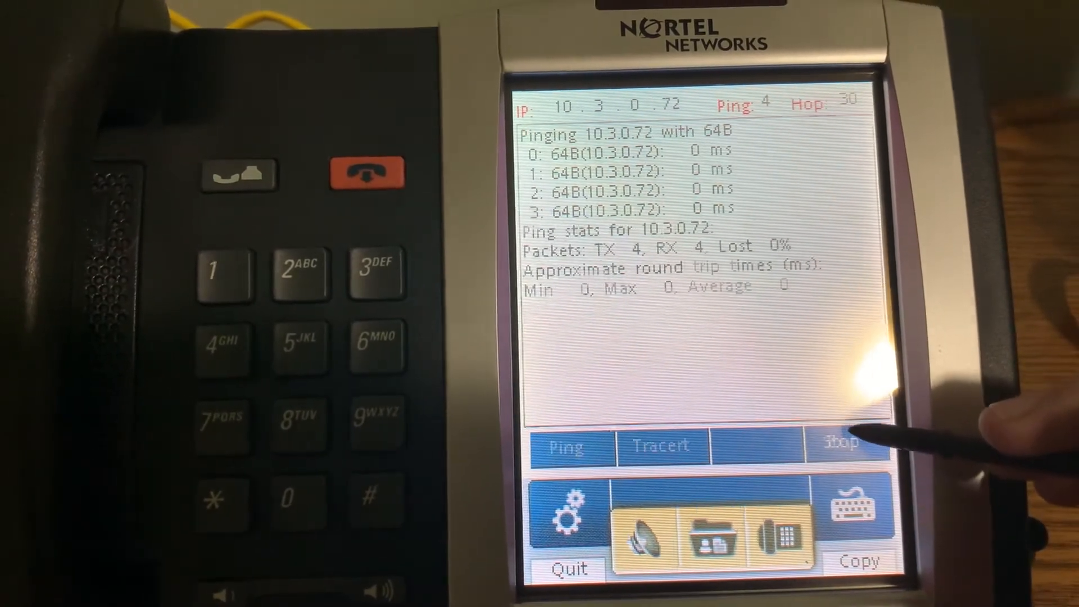
pyautogui.click(564, 567)
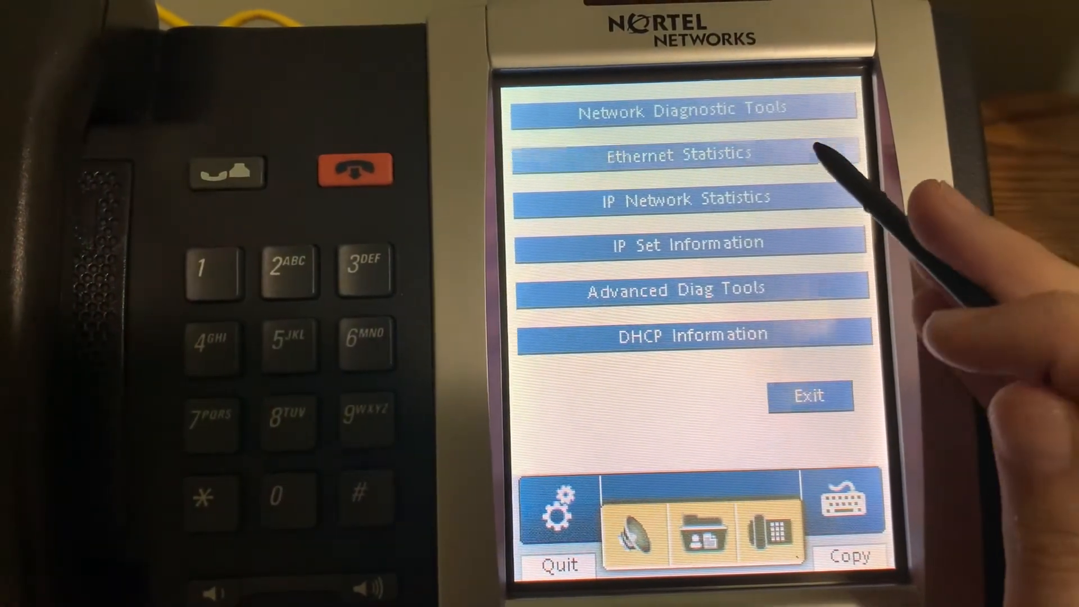
# - Review the phone's IP Set Information, scrolling through the full list
pyautogui.click(677, 154)
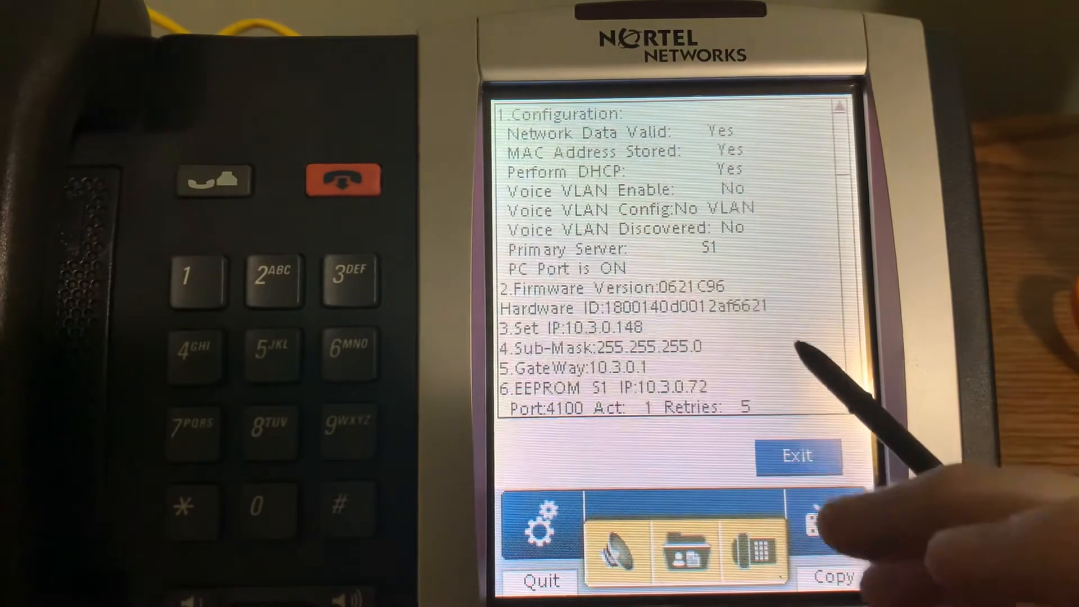
pyautogui.scroll(-3)
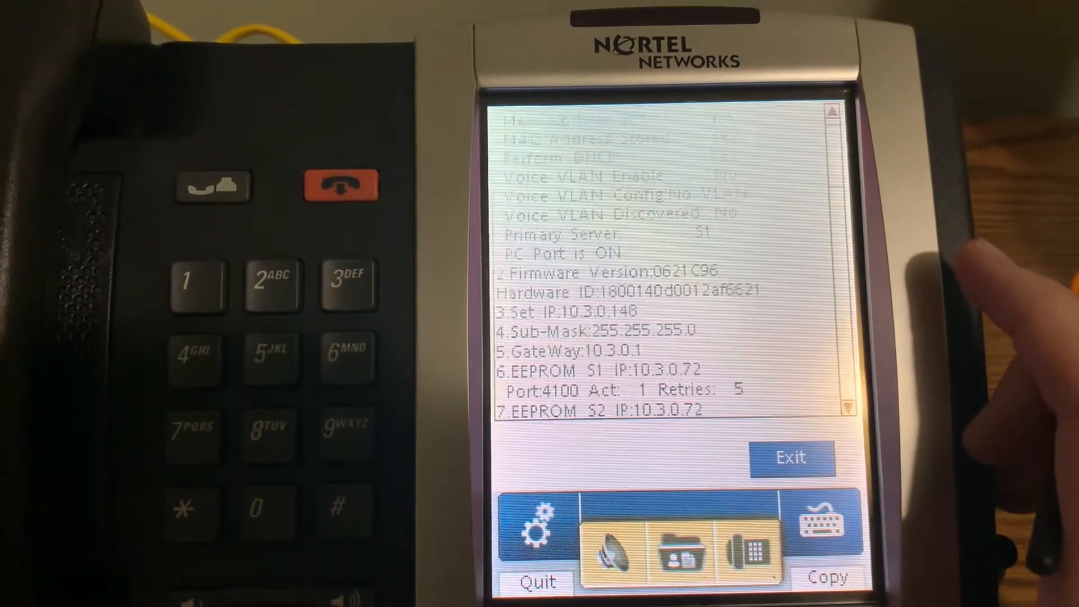
pyautogui.scroll(-3)
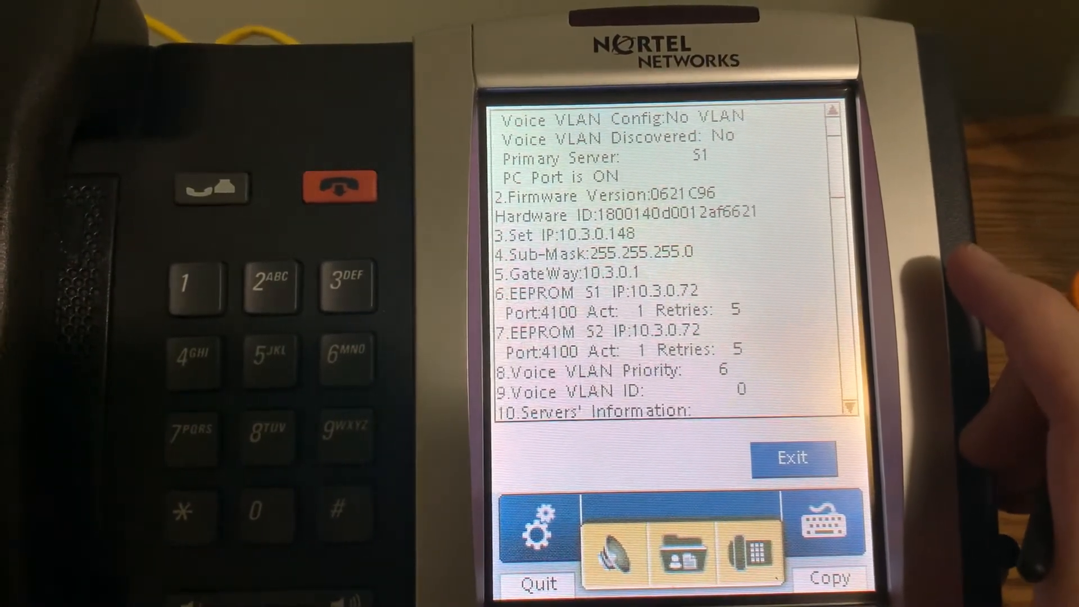
pyautogui.scroll(-3)
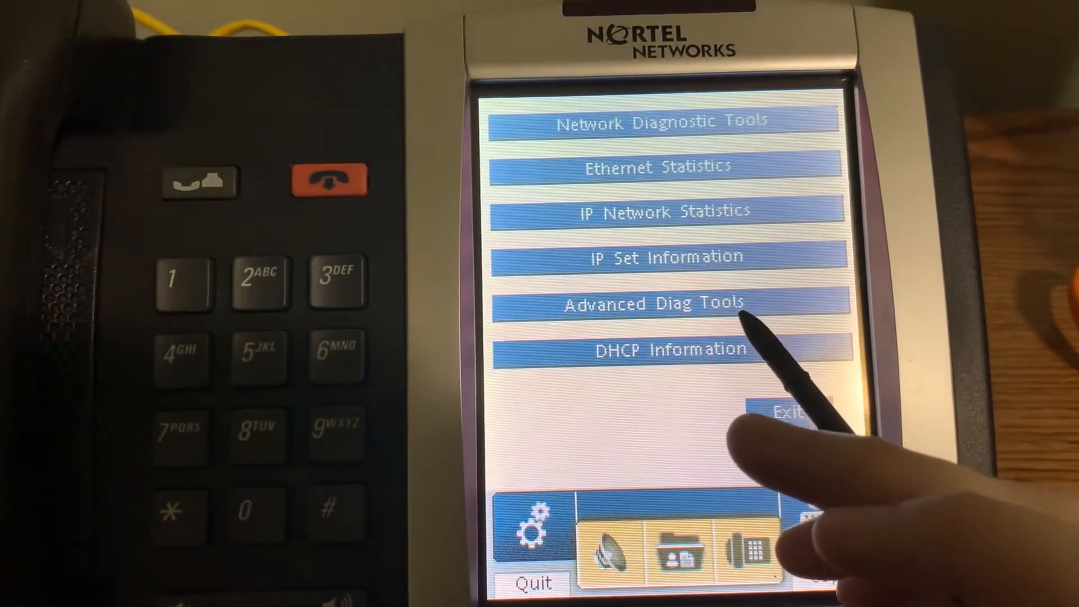
# - Submit the administration password for Advanced Diag Tools, then exit local diagnostics
pyautogui.click(655, 304)
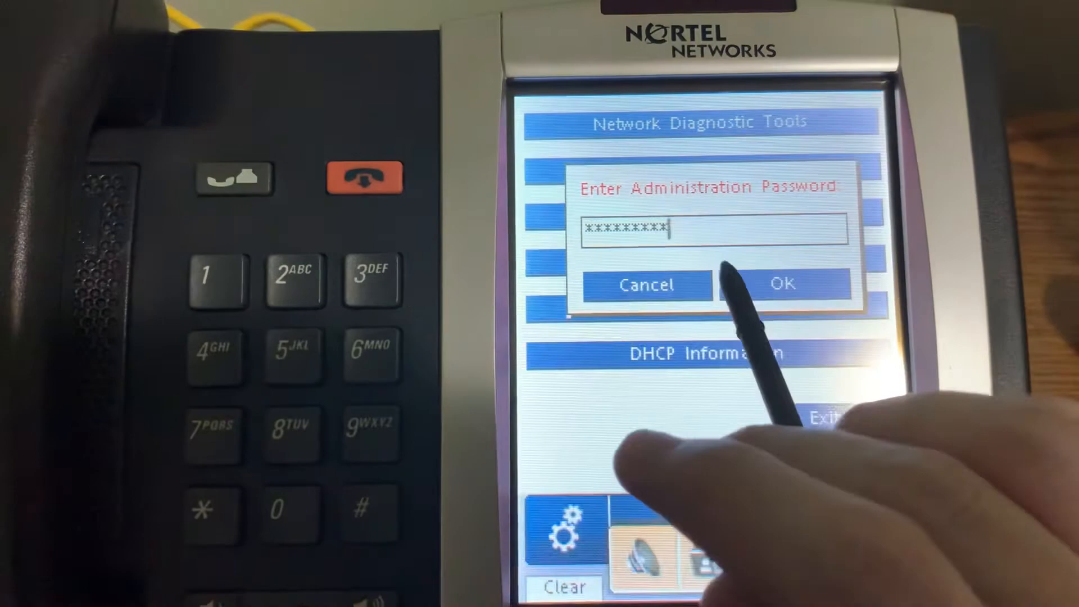
pyautogui.click(781, 283)
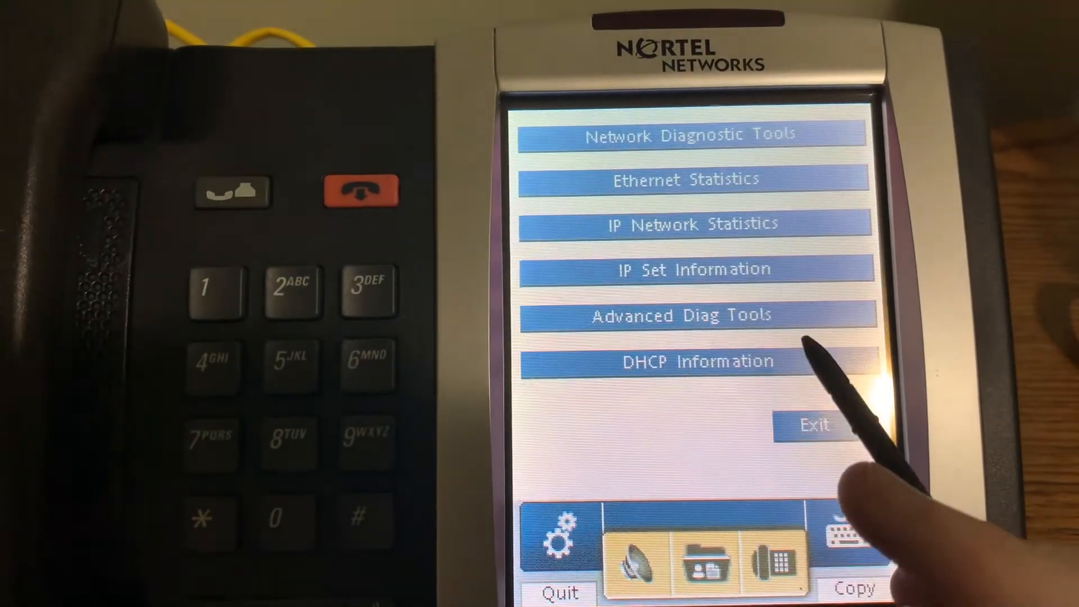
pyautogui.click(694, 362)
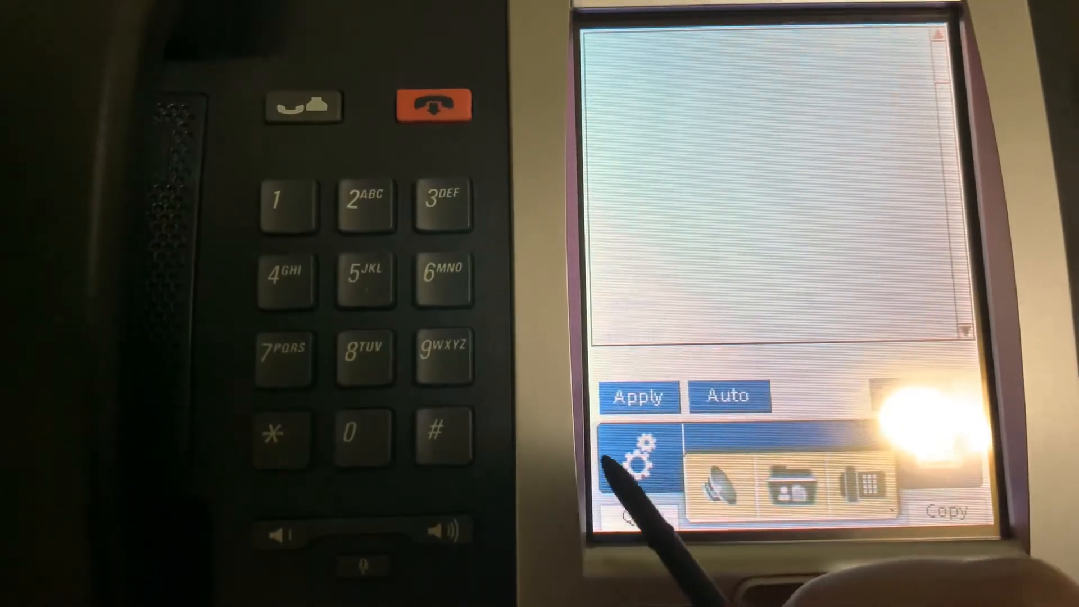
# - View the USB Devices settings from the gear menu
pyautogui.click(646, 469)
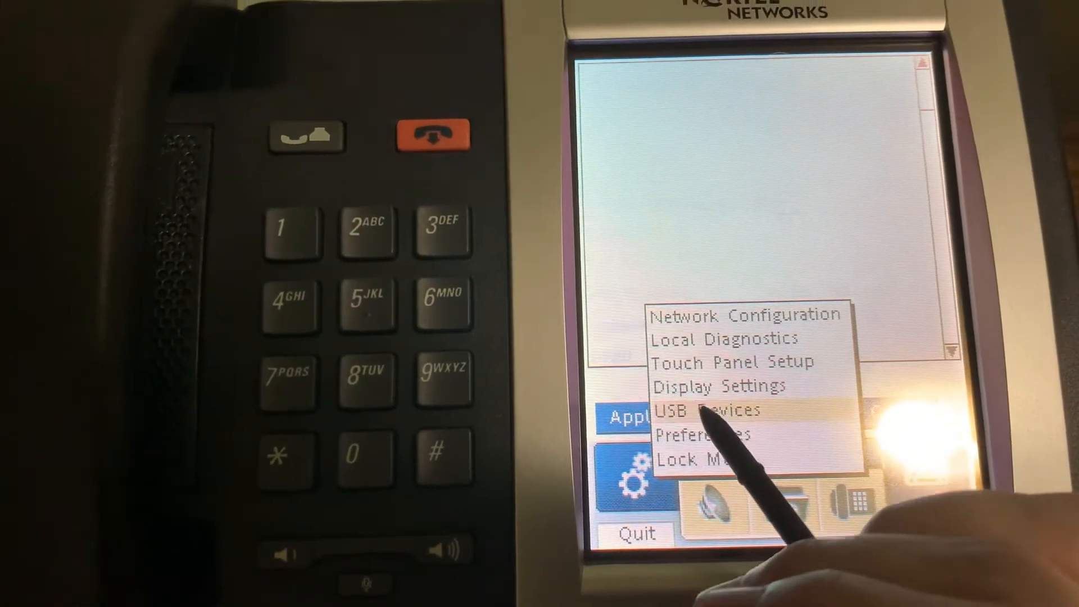
pyautogui.click(702, 409)
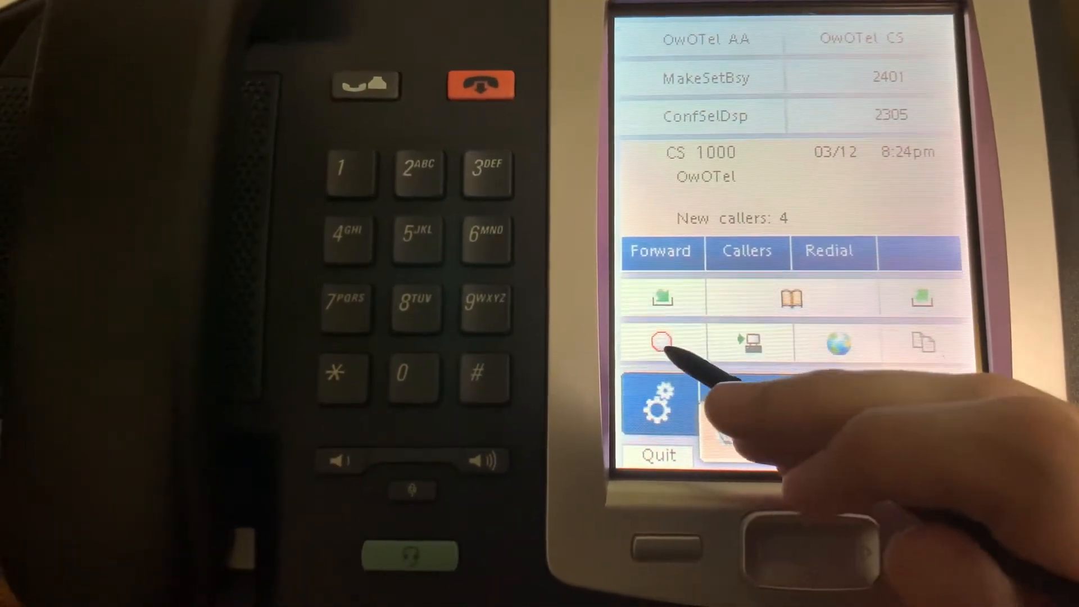
# - Browse the Preferences language list and exit without changing the language
pyautogui.click(659, 406)
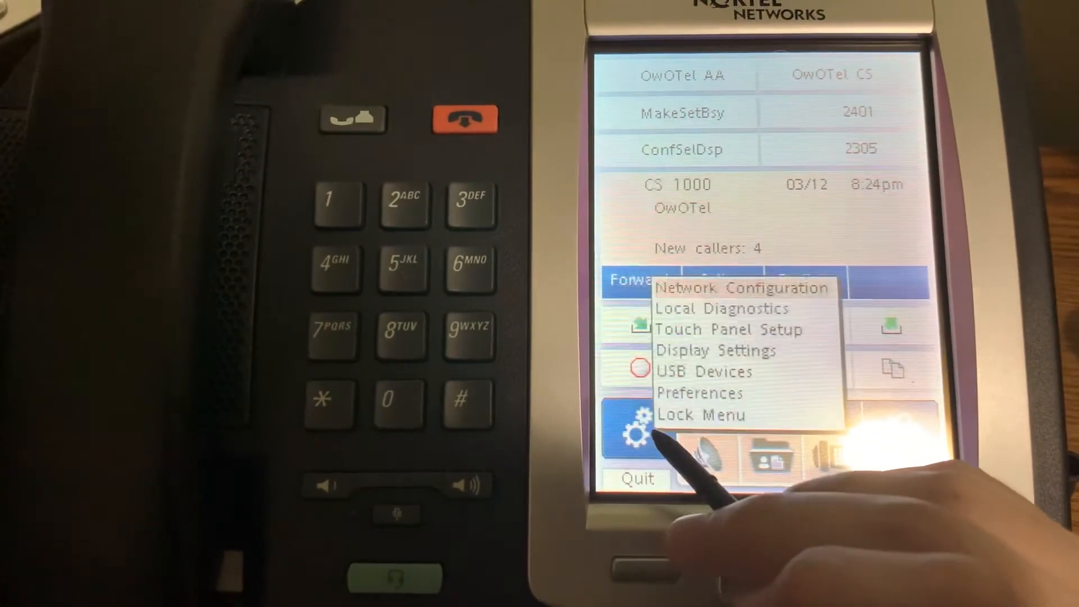
pyautogui.click(700, 392)
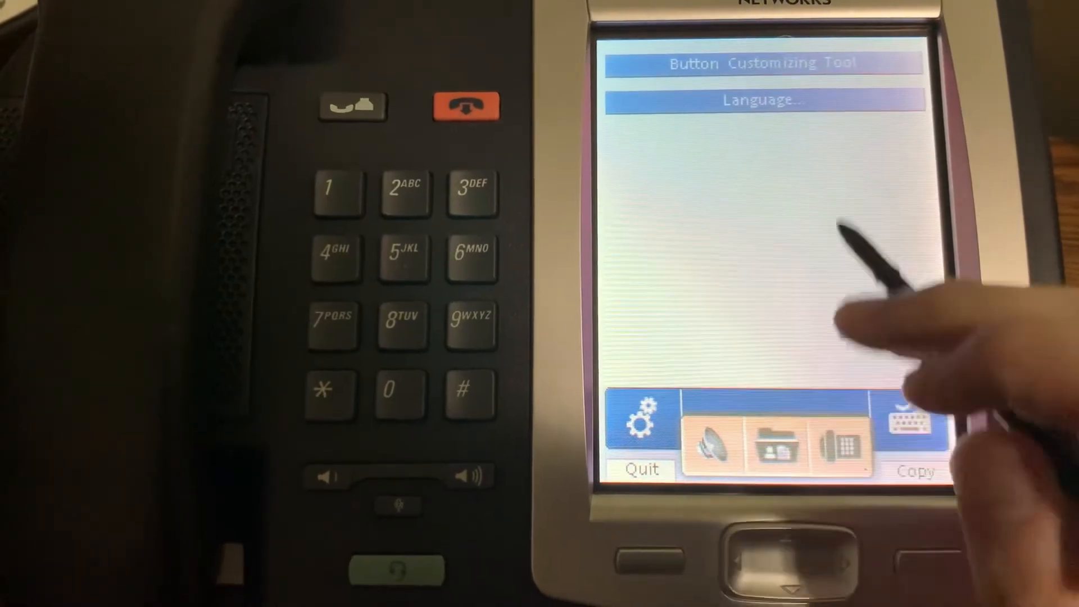
pyautogui.click(760, 100)
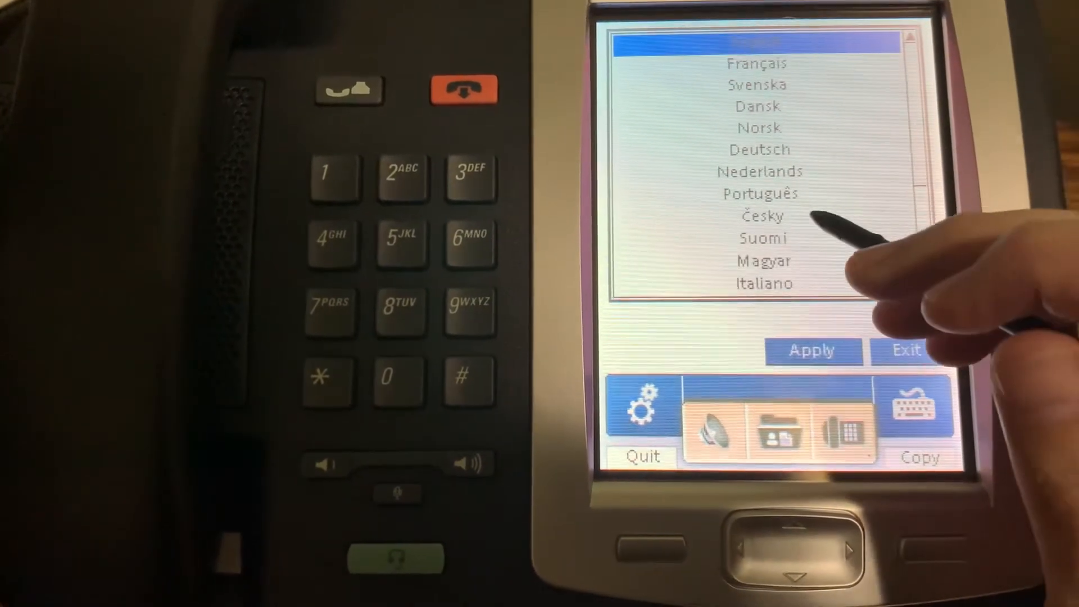
pyautogui.scroll(-3)
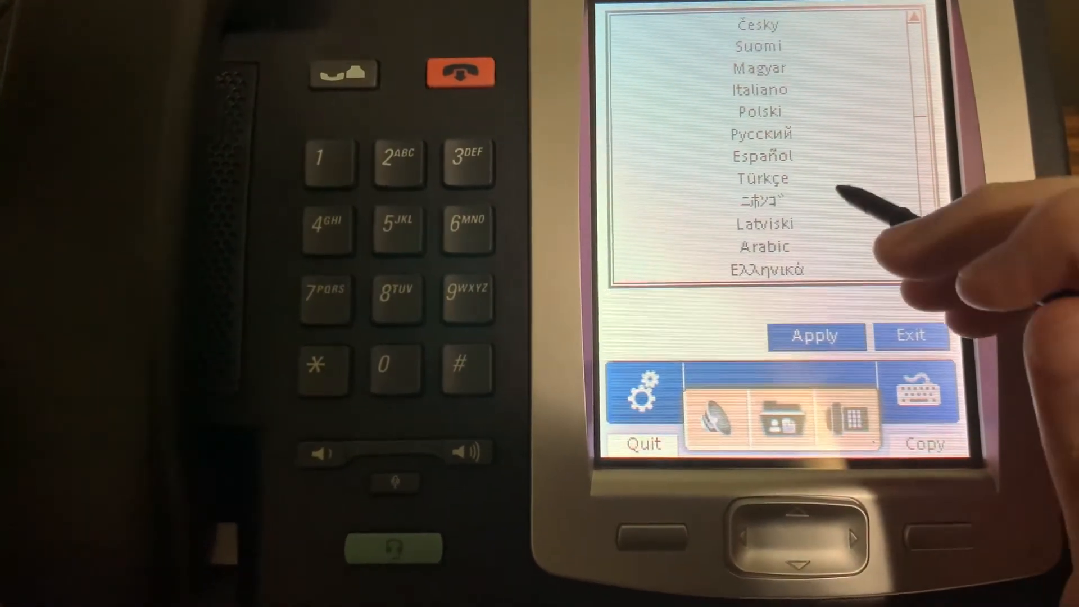
pyautogui.click(760, 200)
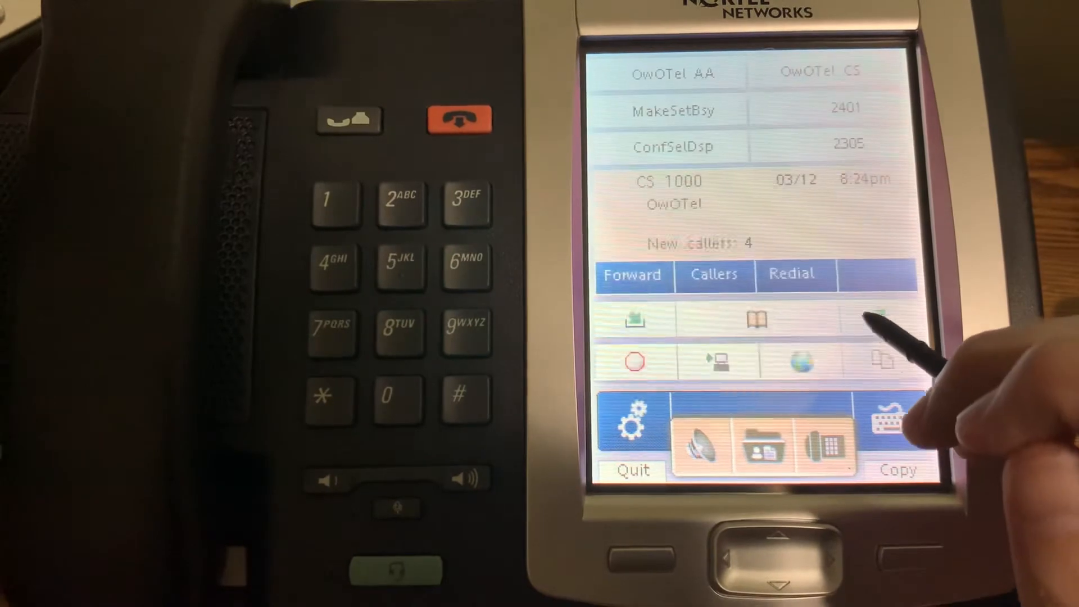
# - Reopen and scroll the language list, exit unchanged, then trigger the administration password prompt
pyautogui.click(628, 421)
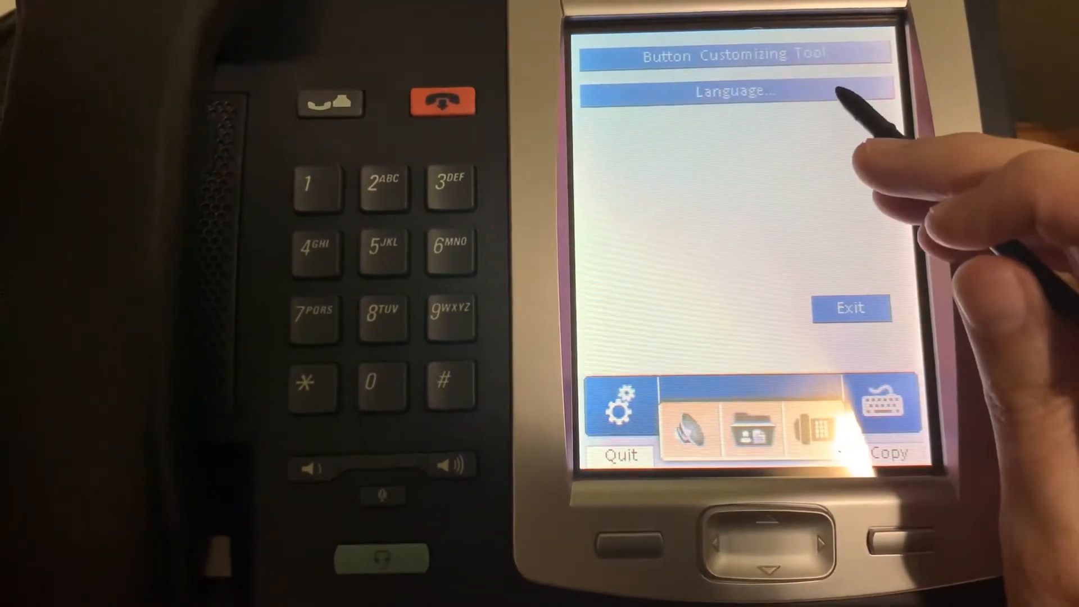
pyautogui.click(735, 90)
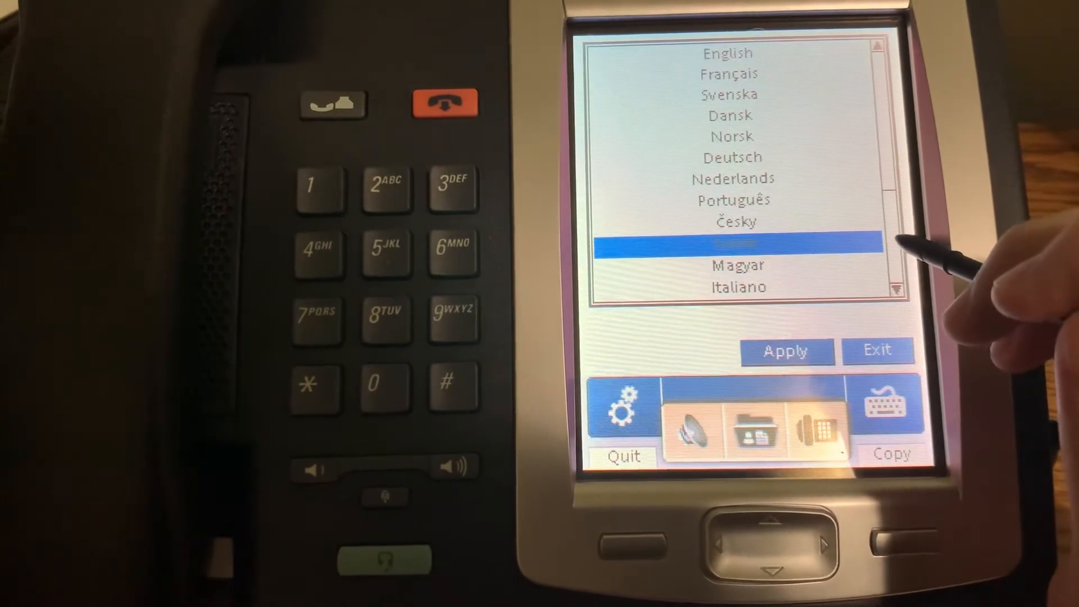
pyautogui.scroll(-3)
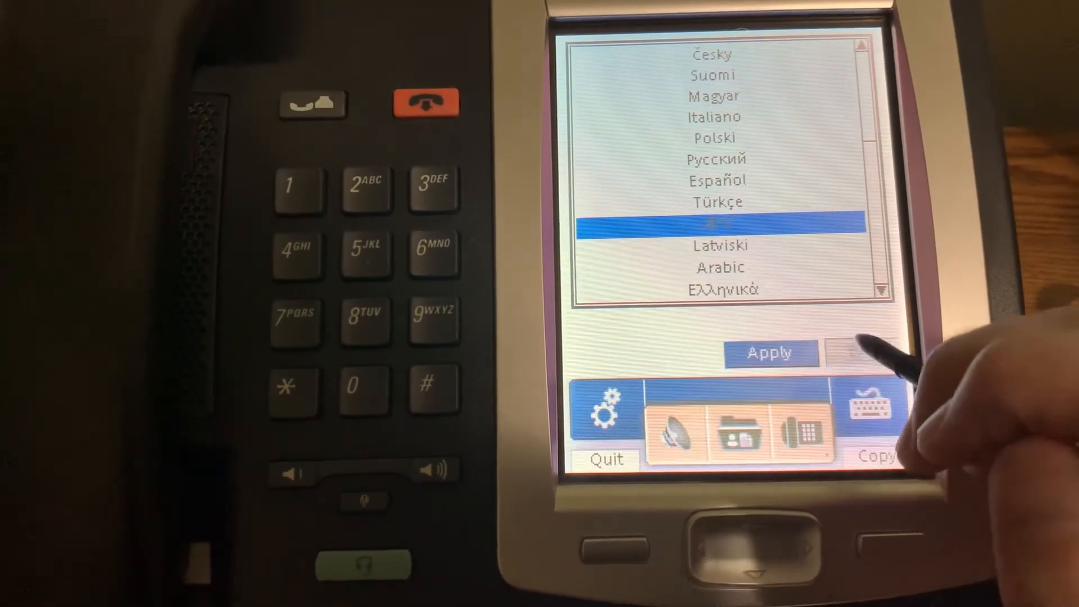
pyautogui.click(772, 353)
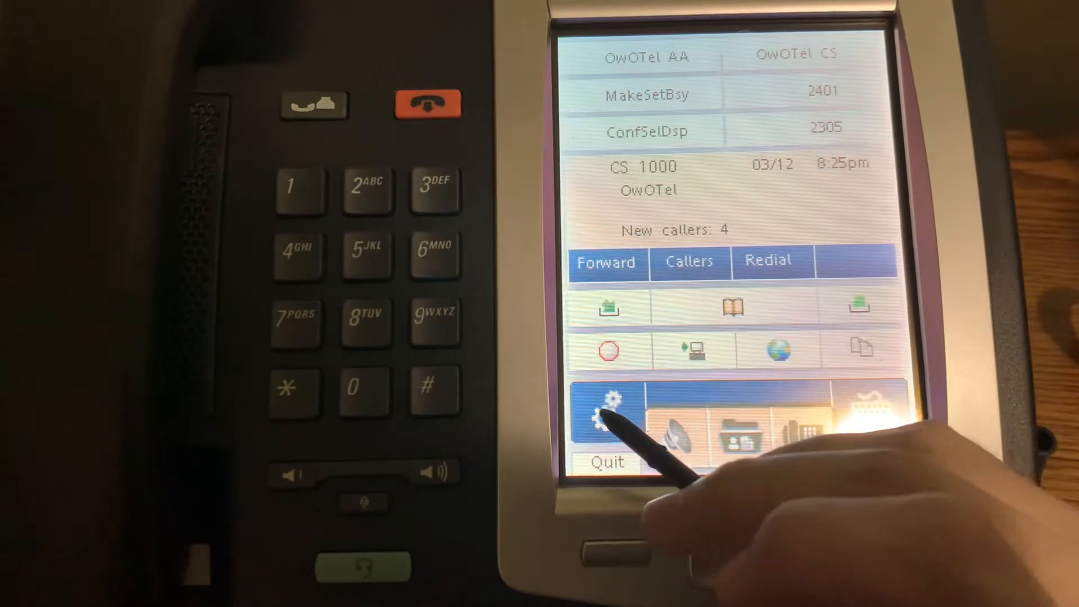
pyautogui.click(607, 409)
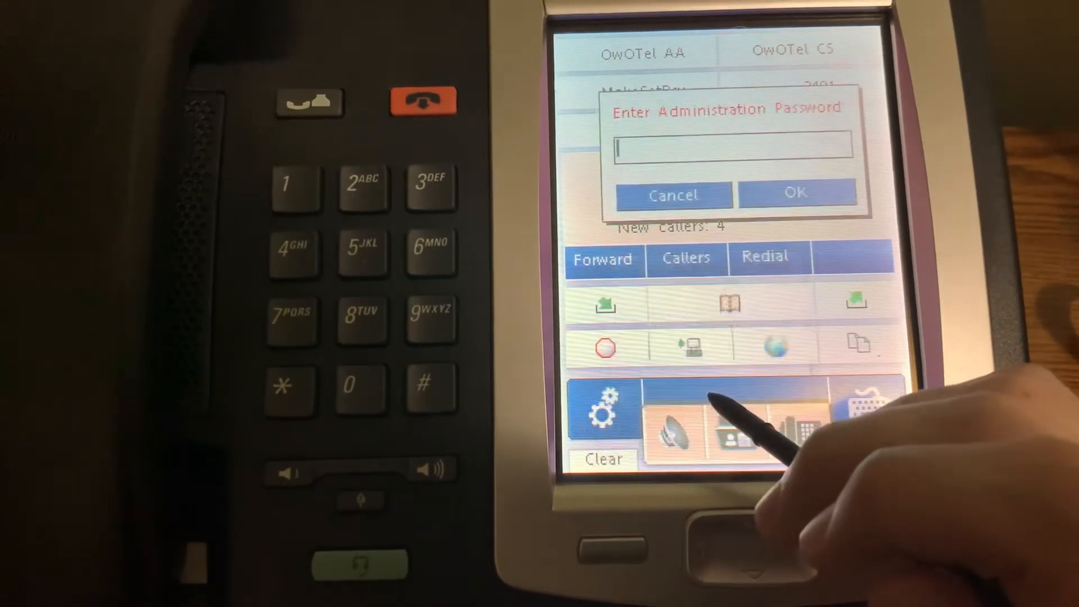